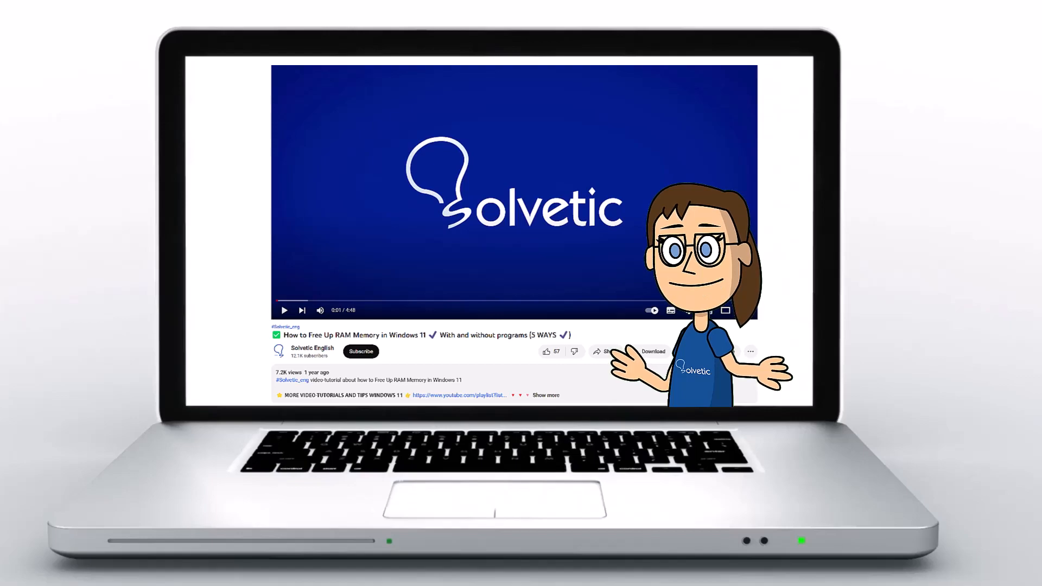
Download the Oculus PC software for Air Link and Link cable from meta.com and launch its installer.
{"action": "left_click", "coordinate": [544, 394]}
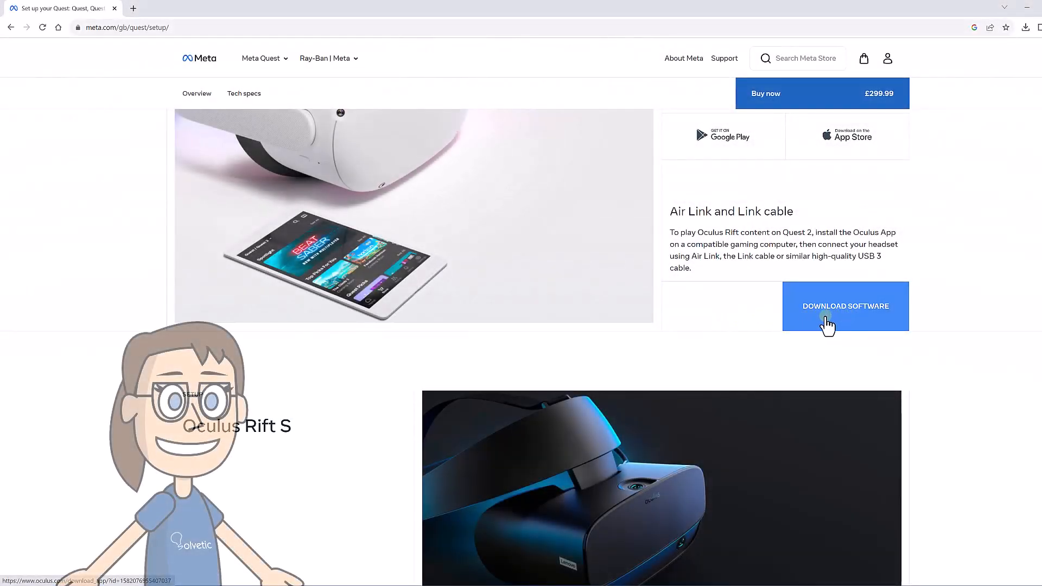
{"action": "left_click", "coordinate": [845, 306]}
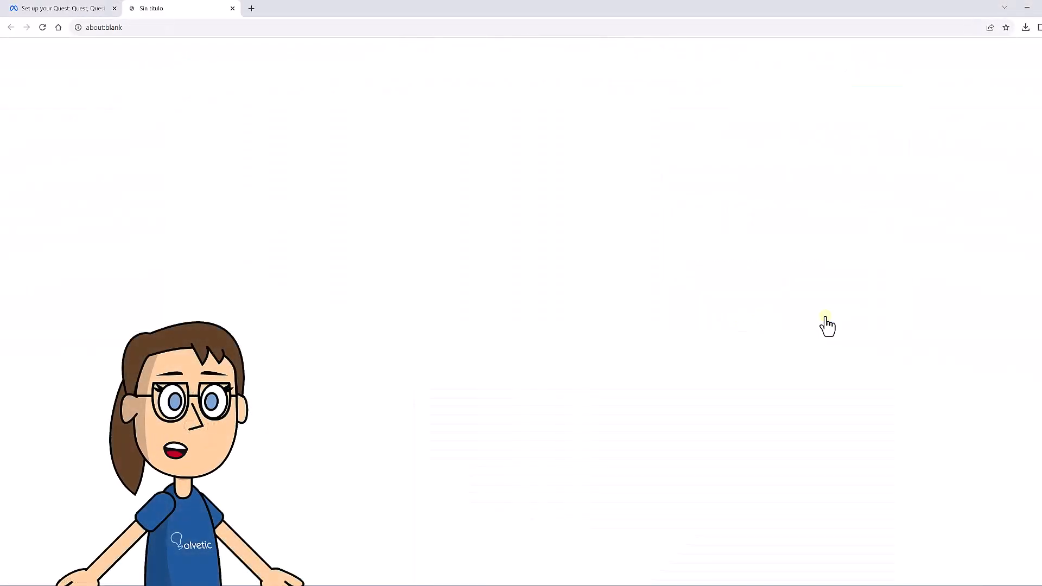
{"action": "left_click", "coordinate": [844, 305]}
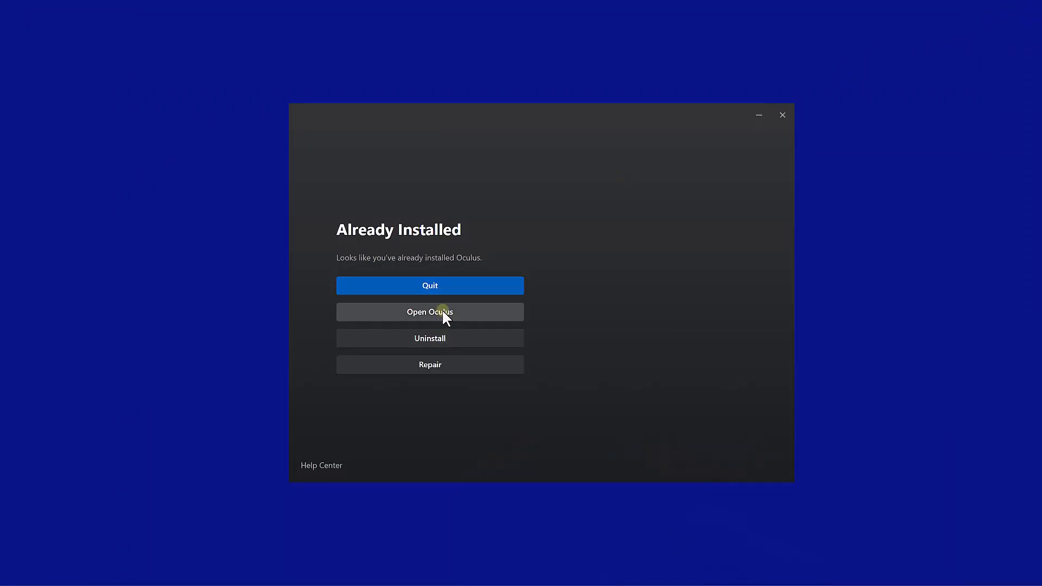
Launch the installed Oculus app and show the Devices page listing linked headsets.
{"action": "left_click", "coordinate": [430, 311]}
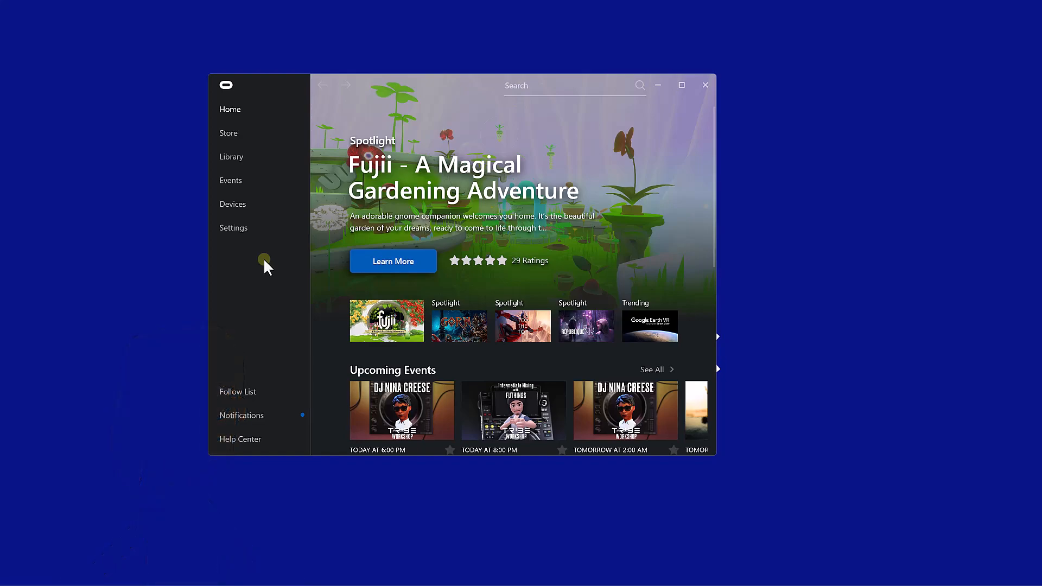
{"action": "mouse_move", "coordinate": [232, 204]}
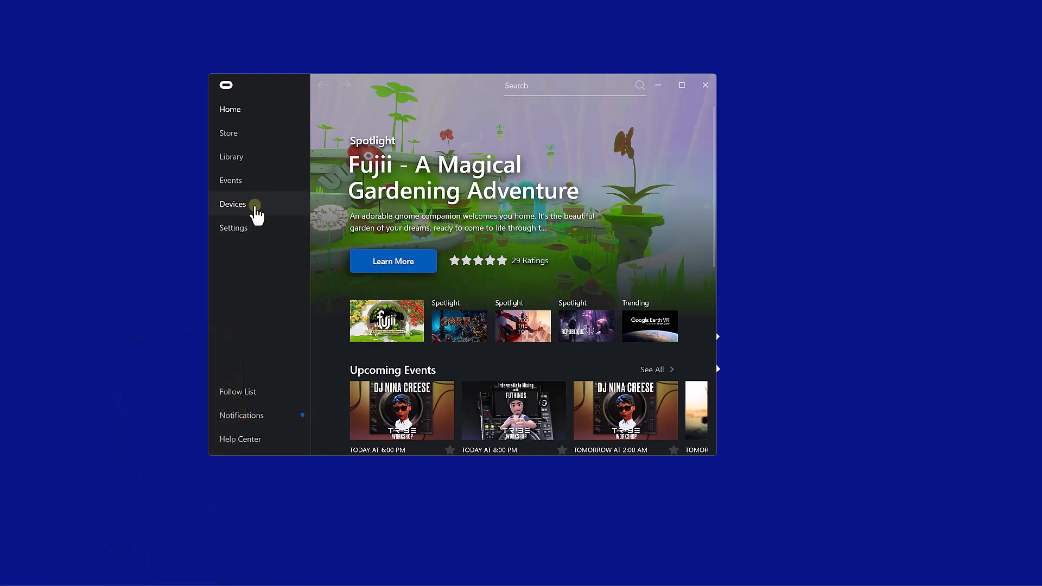
{"action": "left_click", "coordinate": [232, 204]}
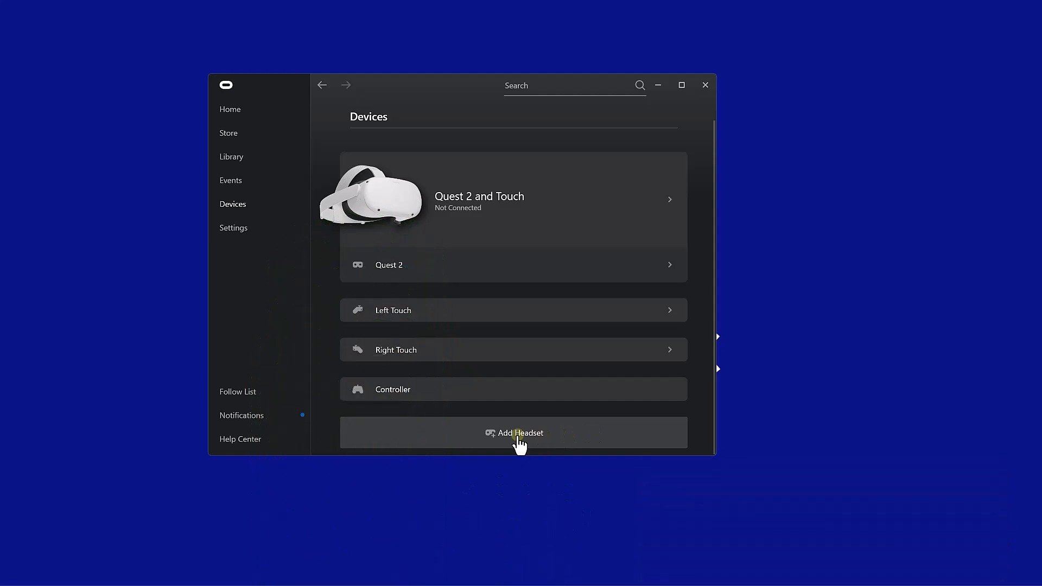
Add a Quest 3 headset and choose Air Link (Wireless) as its connection method.
{"action": "left_click", "coordinate": [513, 433]}
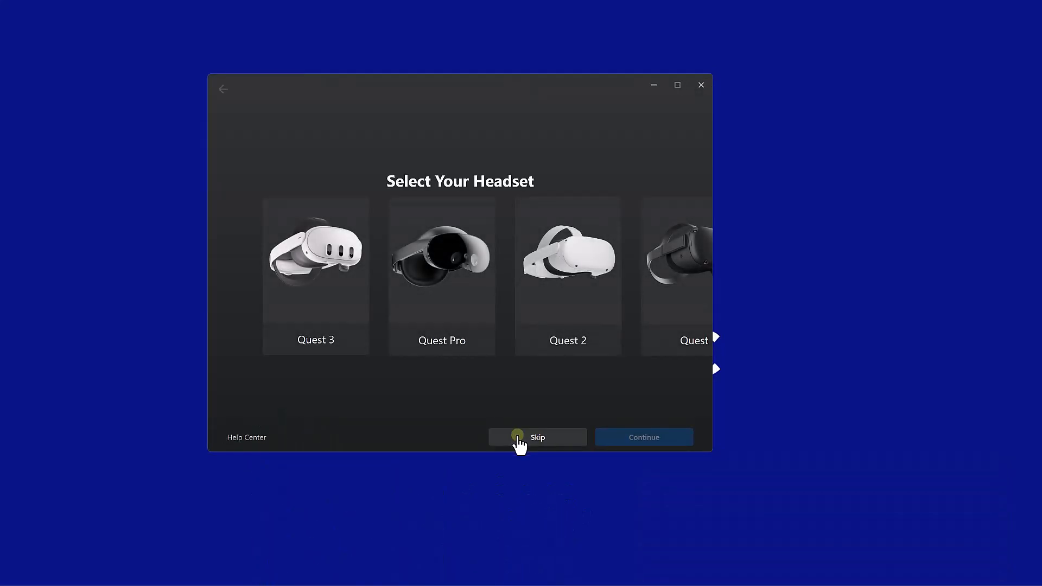
{"action": "left_click", "coordinate": [316, 273]}
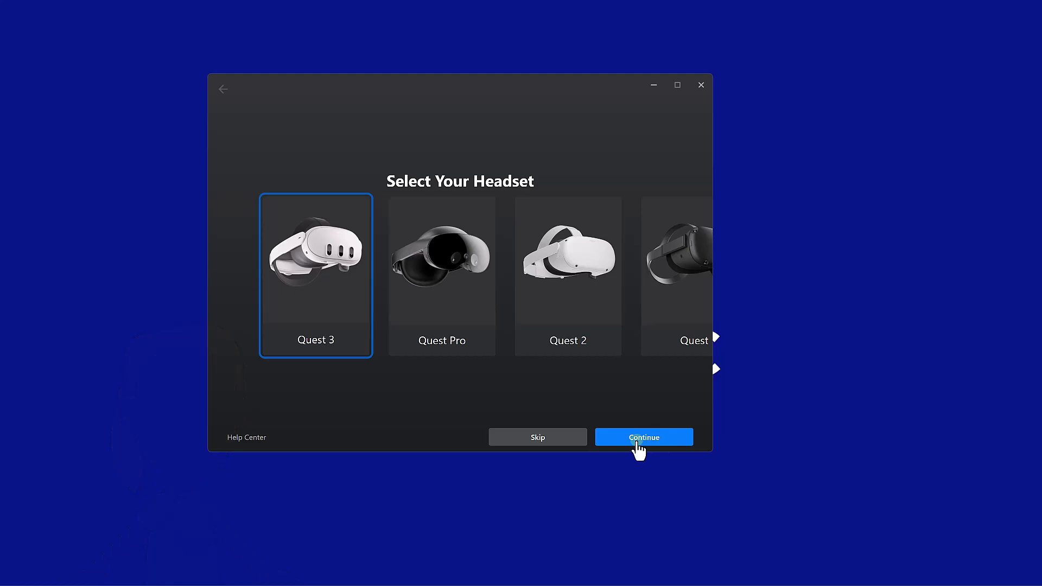
{"action": "left_click", "coordinate": [642, 437]}
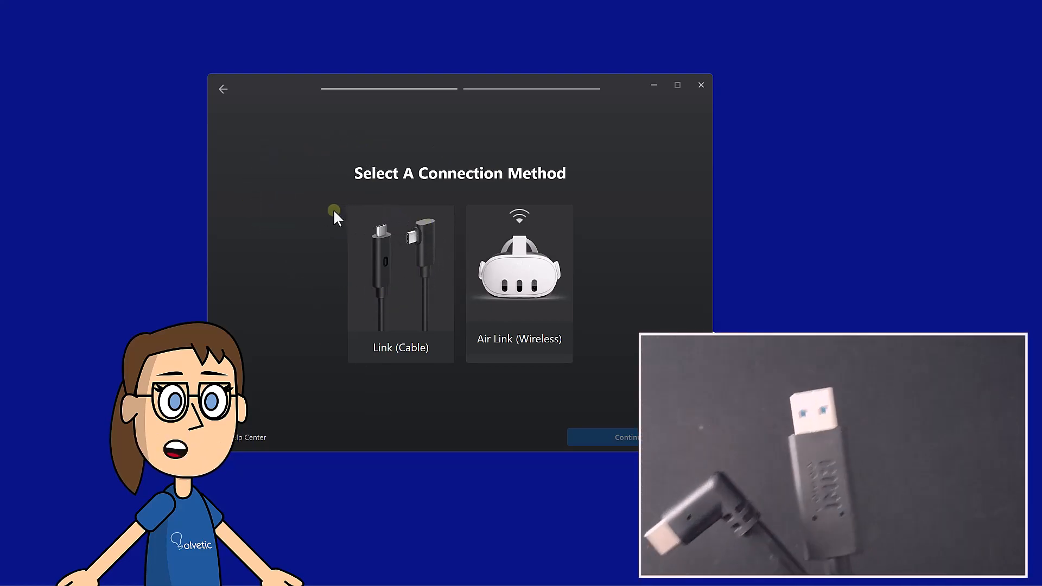
{"action": "left_click", "coordinate": [399, 272]}
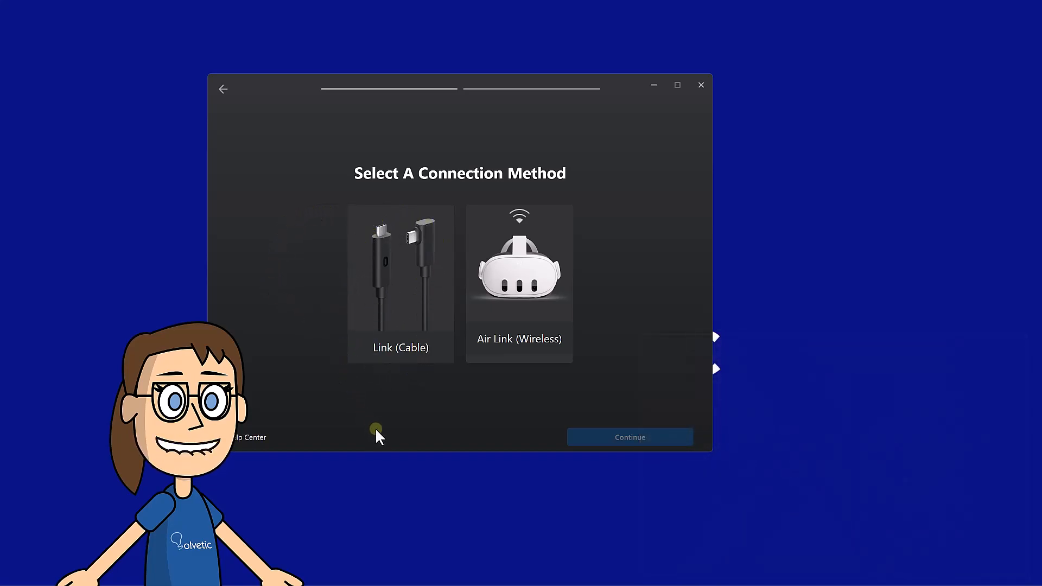
{"action": "mouse_move", "coordinate": [511, 429]}
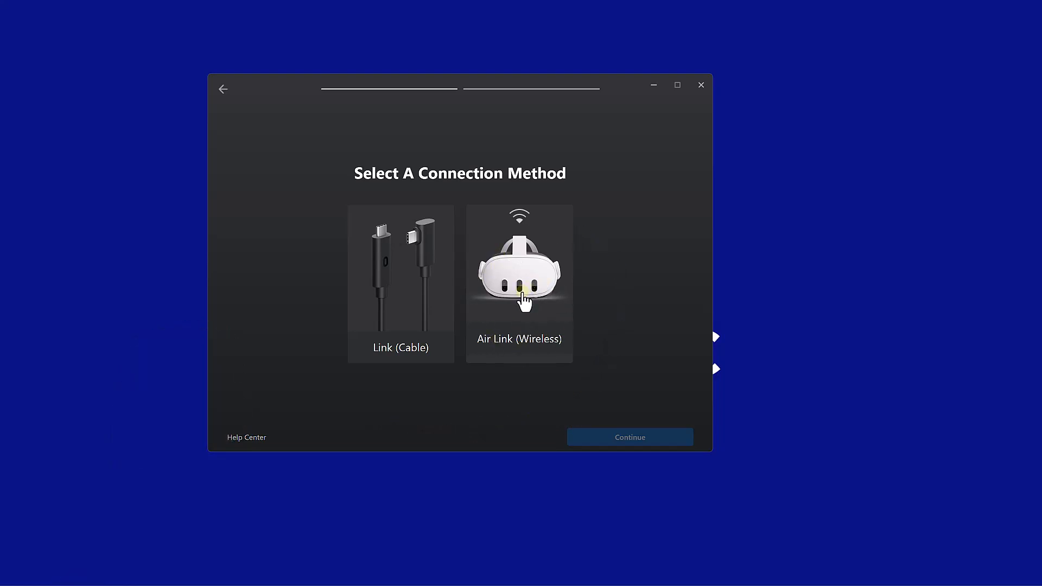
{"action": "left_click", "coordinate": [519, 283]}
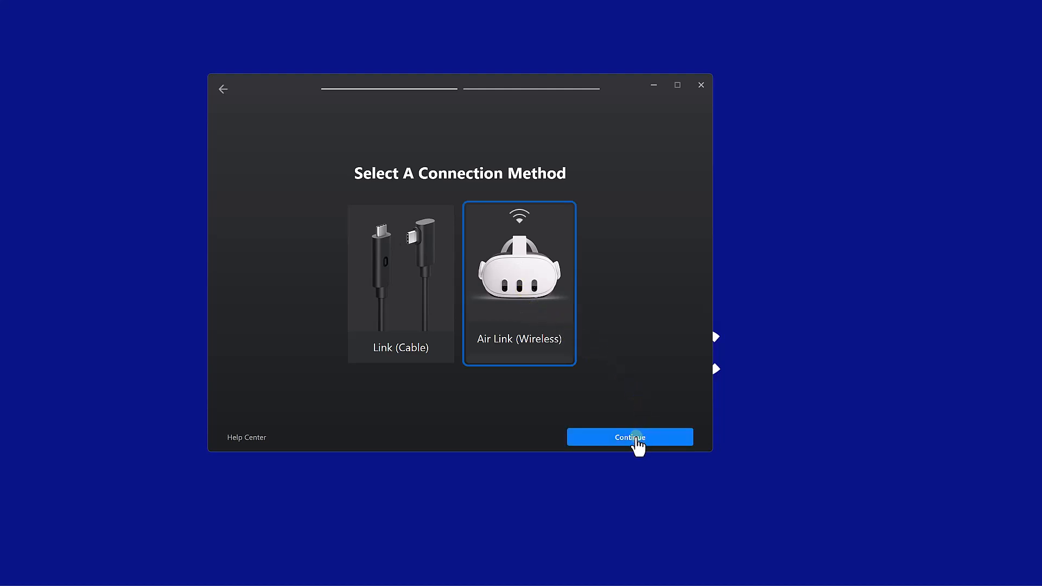
{"action": "left_click", "coordinate": [628, 436]}
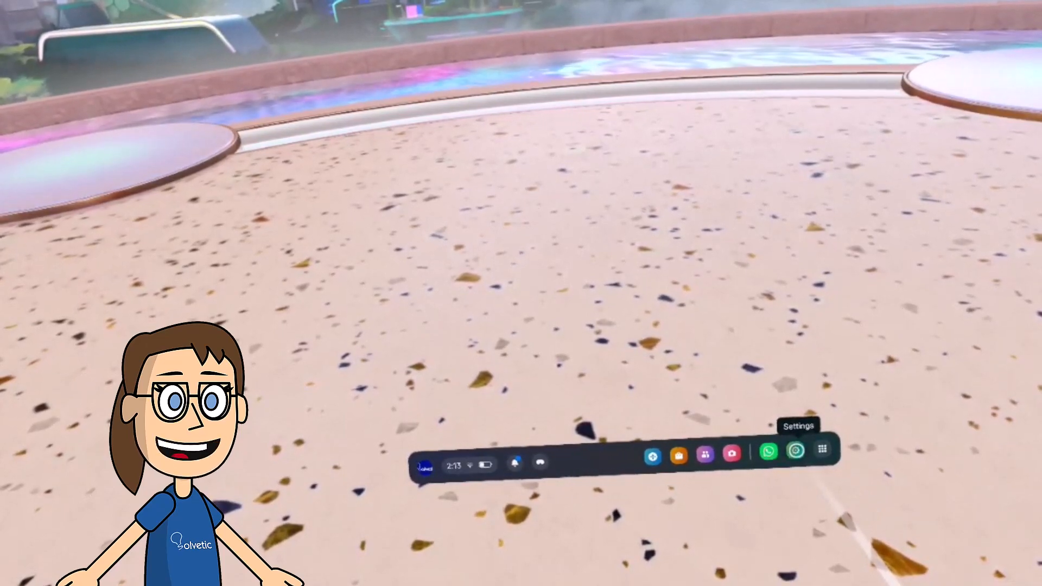
Enable Quest Link under Settings > System on the Quest 3 and launch it to list available PCs.
{"action": "left_click", "coordinate": [796, 453]}
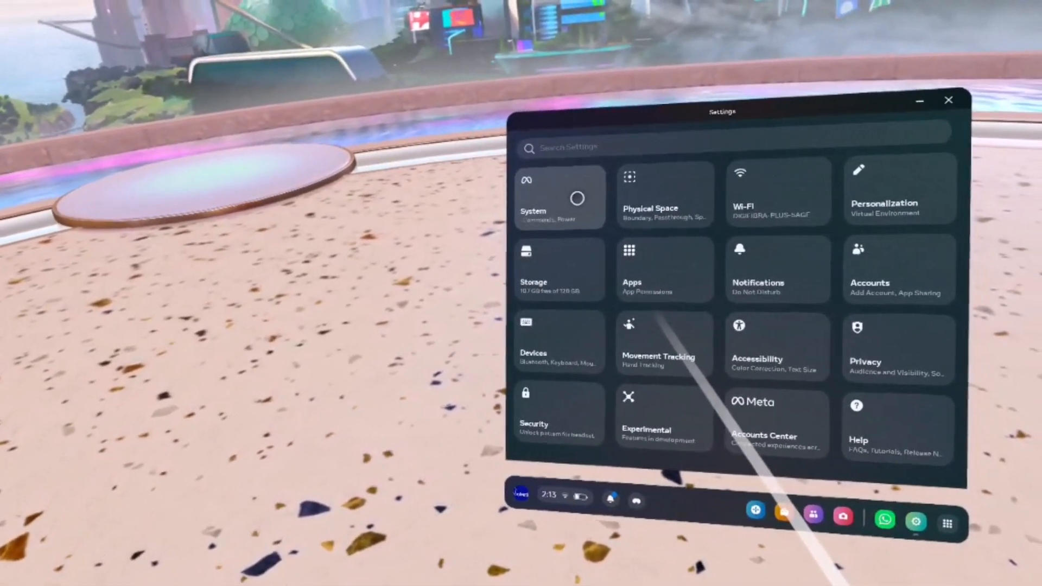
{"action": "left_click", "coordinate": [560, 197]}
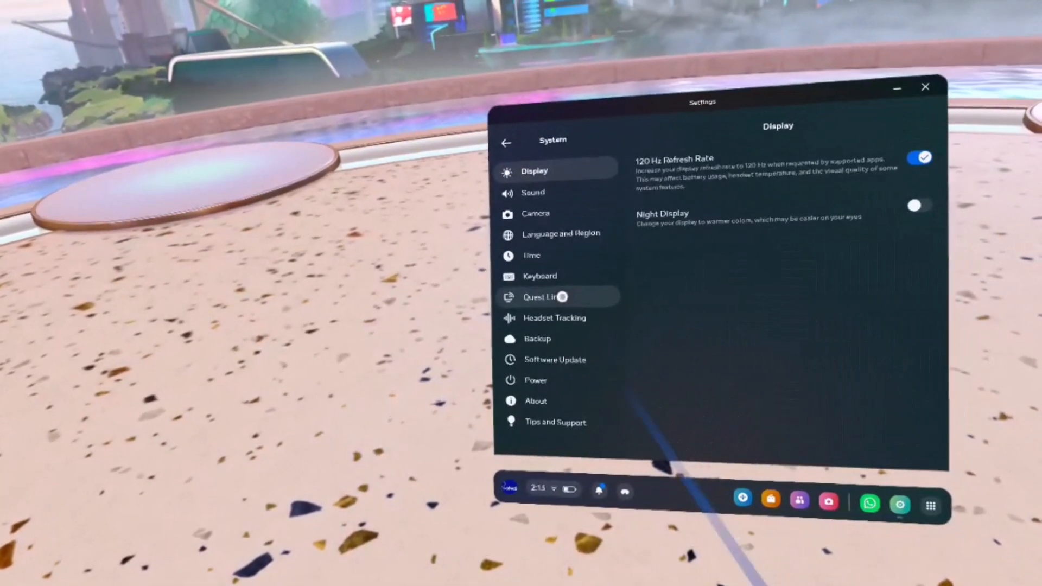
{"action": "left_click", "coordinate": [540, 296]}
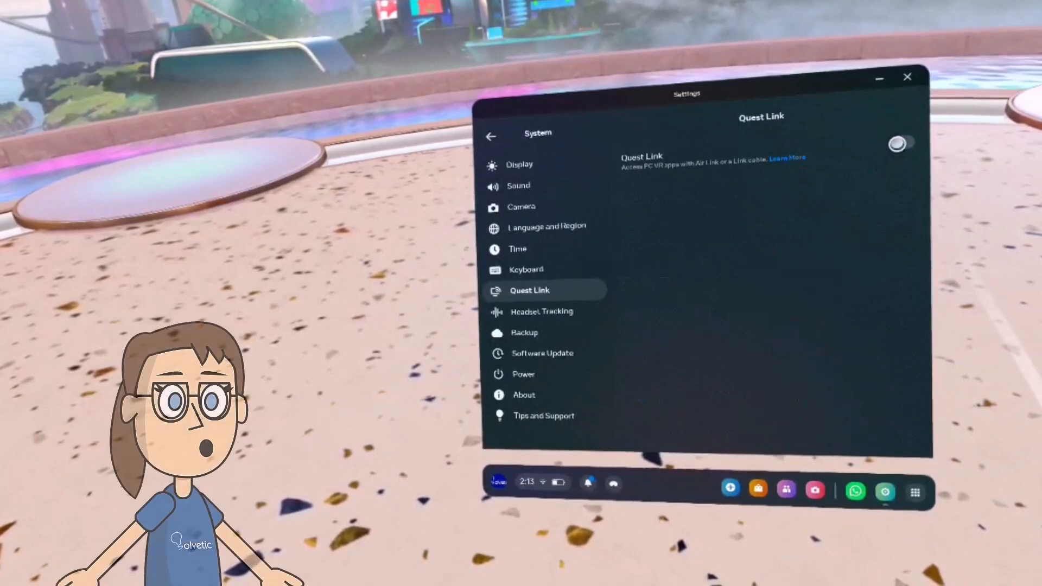
{"action": "left_click", "coordinate": [897, 144]}
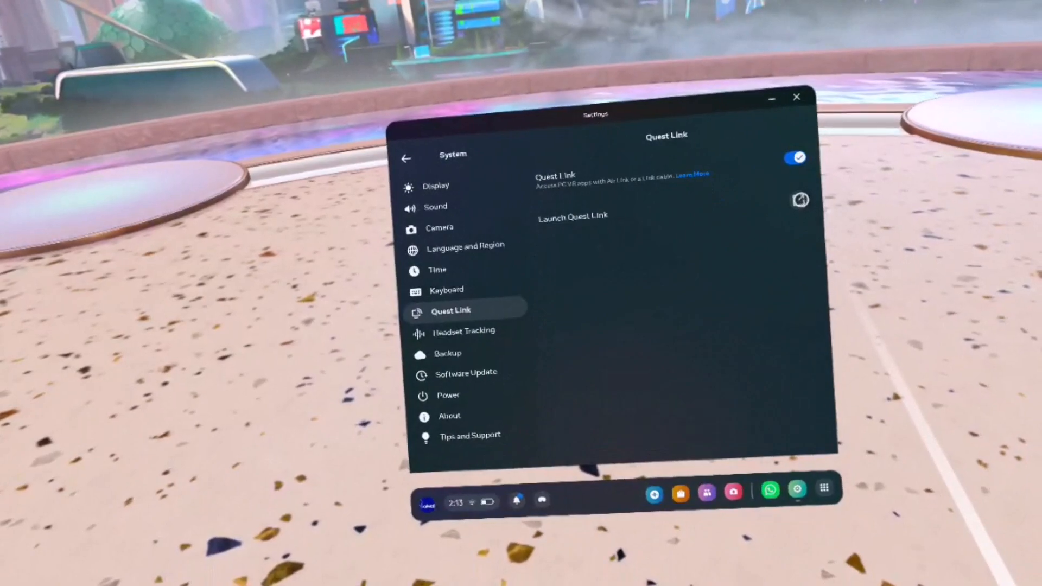
{"action": "left_click", "coordinate": [572, 216]}
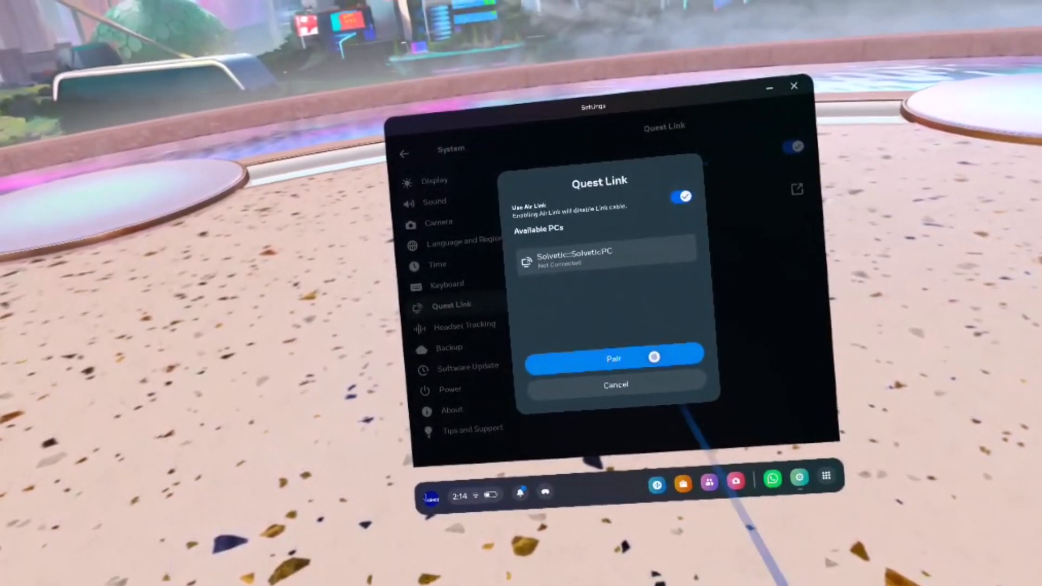
Pair the Quest 3 with the Solvetic PC over Air Link and confirm the pairing code on the PC.
{"action": "left_click", "coordinate": [613, 357]}
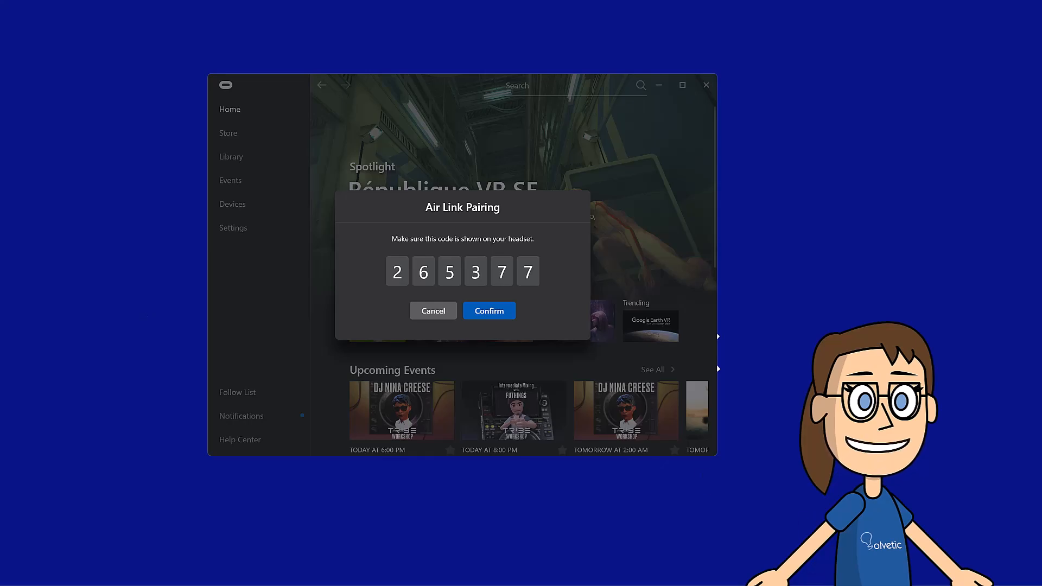
{"action": "left_click", "coordinate": [488, 311]}
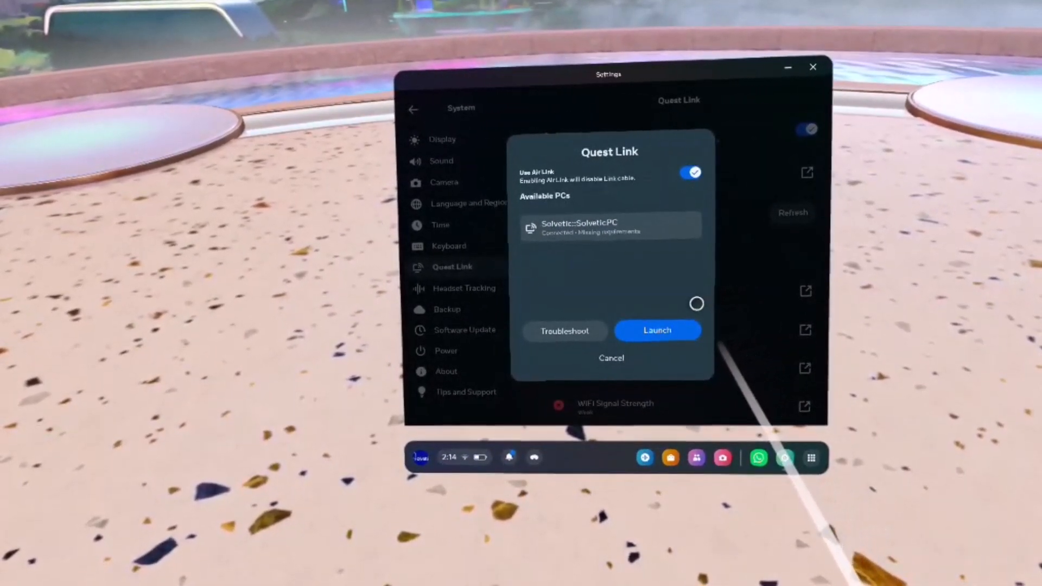
Launch the Air Link session into the Quest Link home and bring up the Air Link settings from the dock.
{"action": "left_click", "coordinate": [657, 331]}
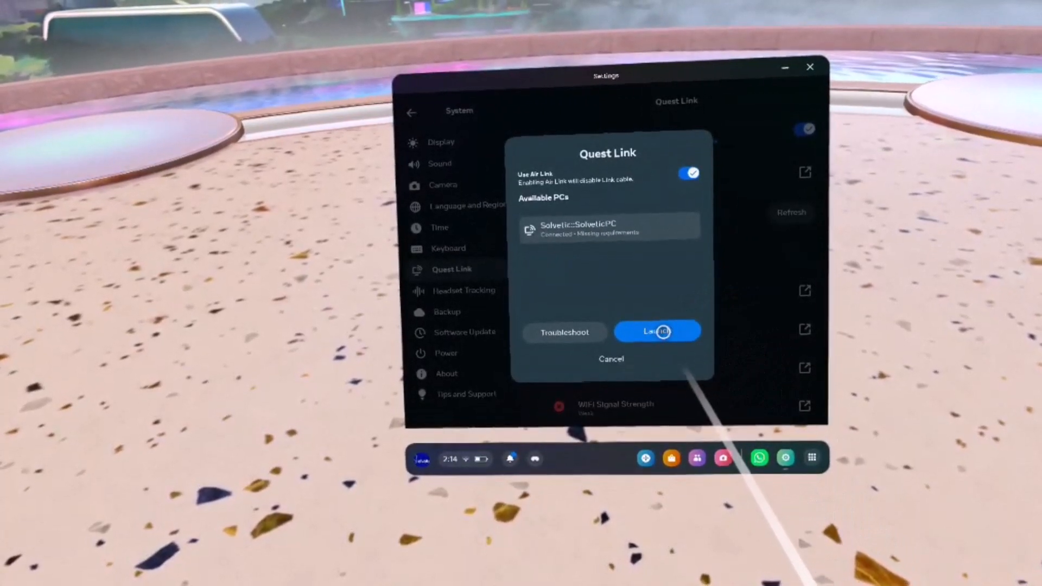
{"action": "left_click", "coordinate": [655, 331]}
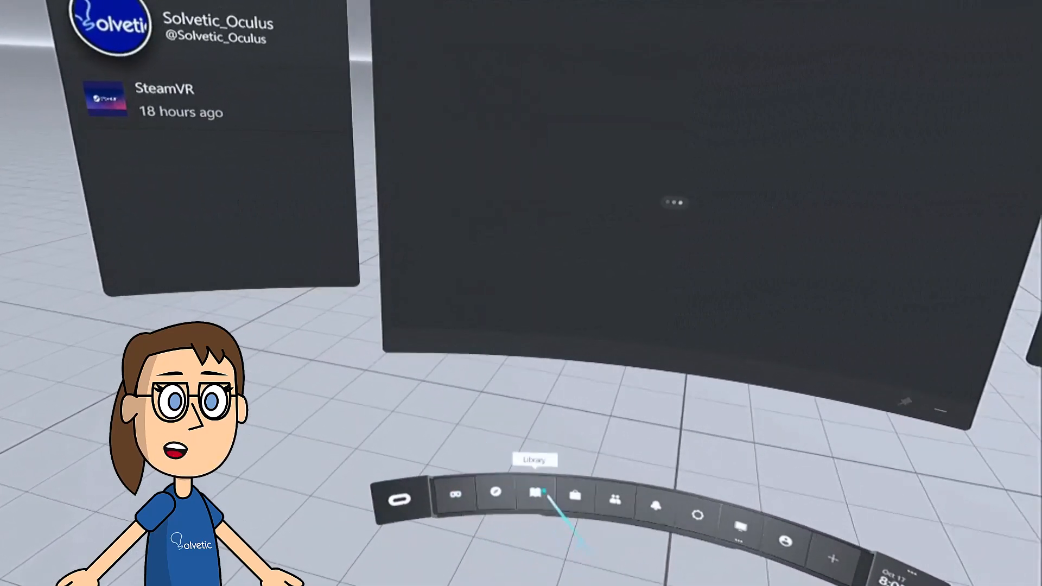
{"action": "left_click", "coordinate": [462, 499]}
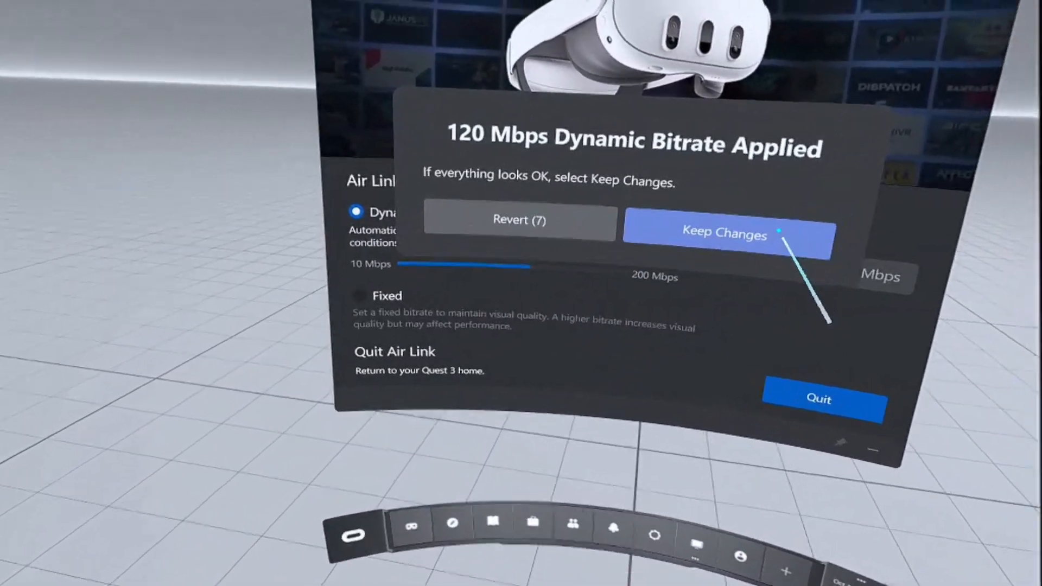
Keep the 120 Mbps dynamic bitrate and start SteamVR from the Quest Link library.
{"action": "left_click", "coordinate": [723, 233]}
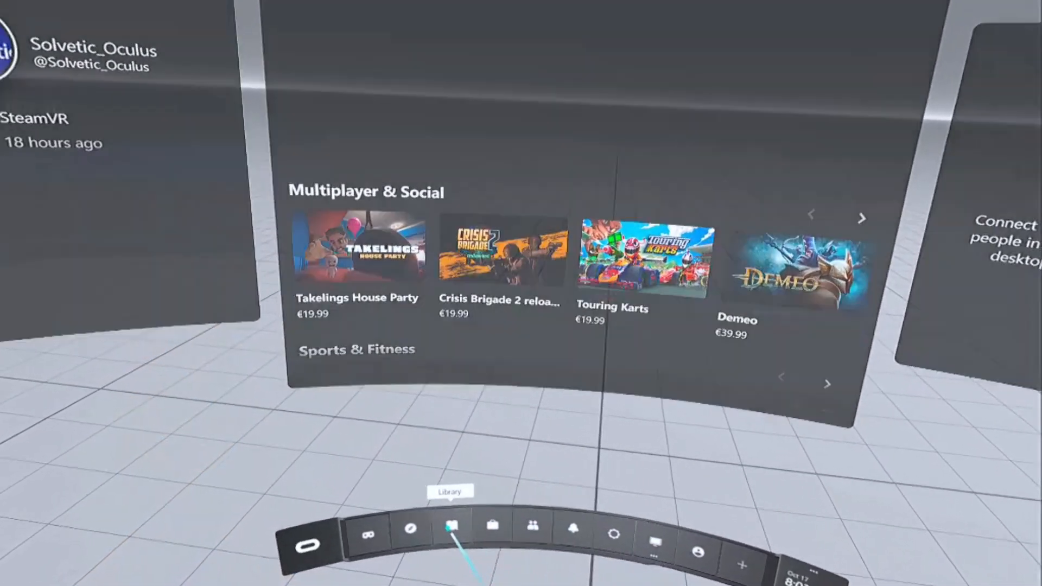
{"action": "left_click", "coordinate": [452, 528]}
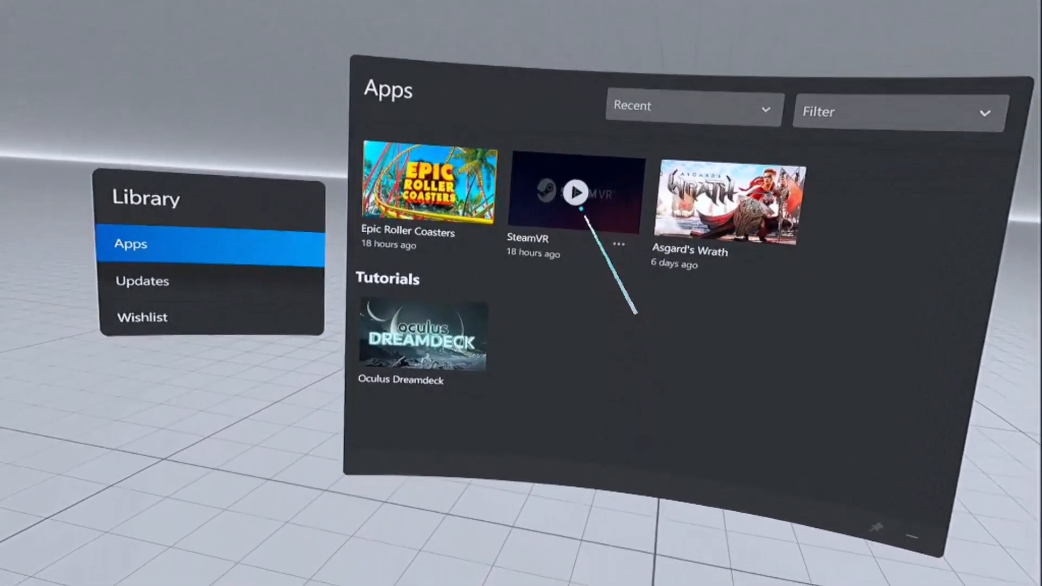
{"action": "left_click", "coordinate": [572, 193]}
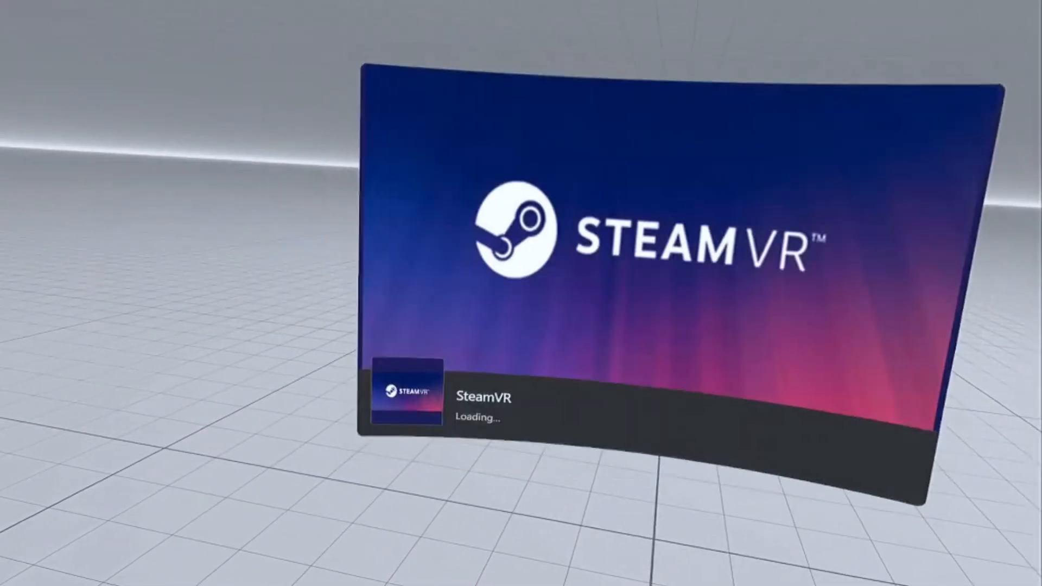